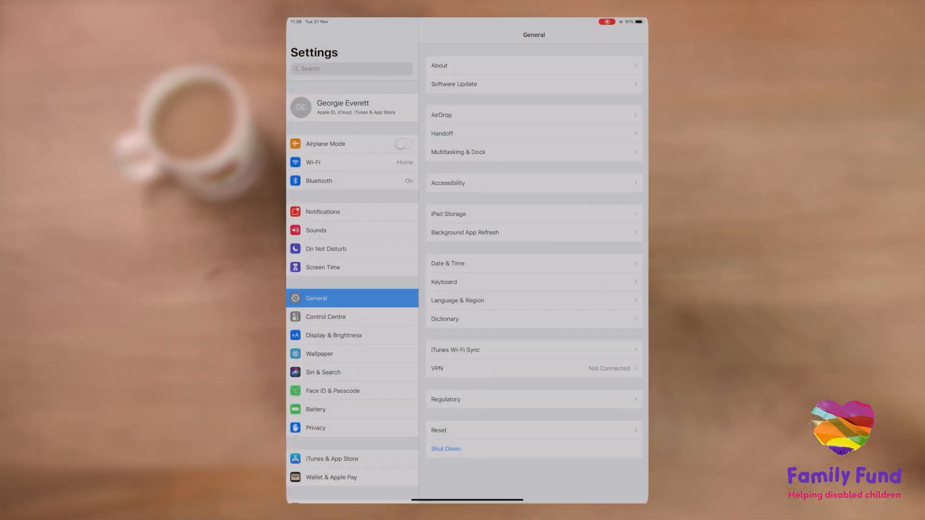
pyautogui.click(323, 267)
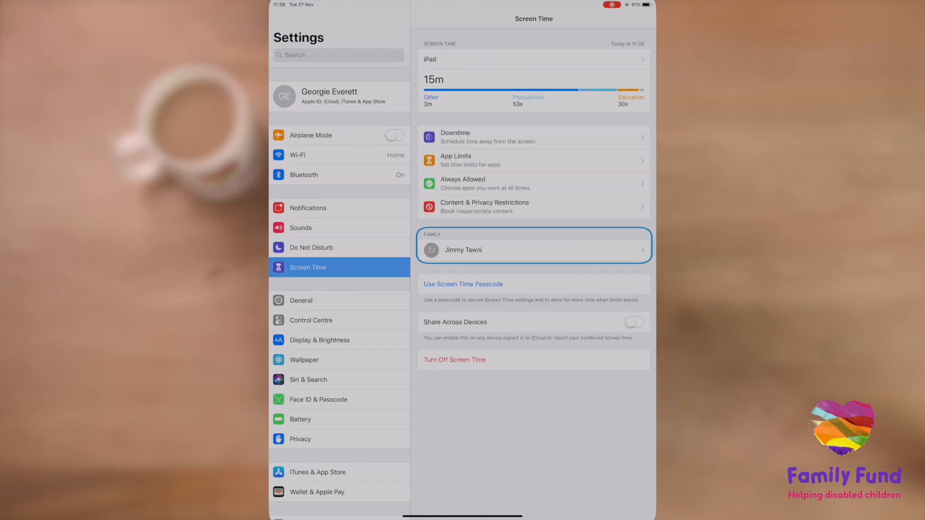
pyautogui.click(533, 249)
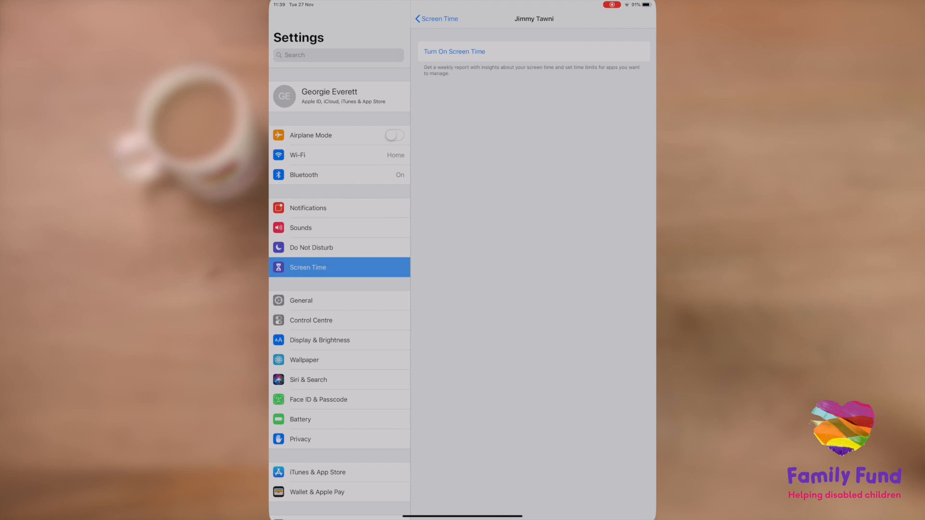
pyautogui.click(454, 51)
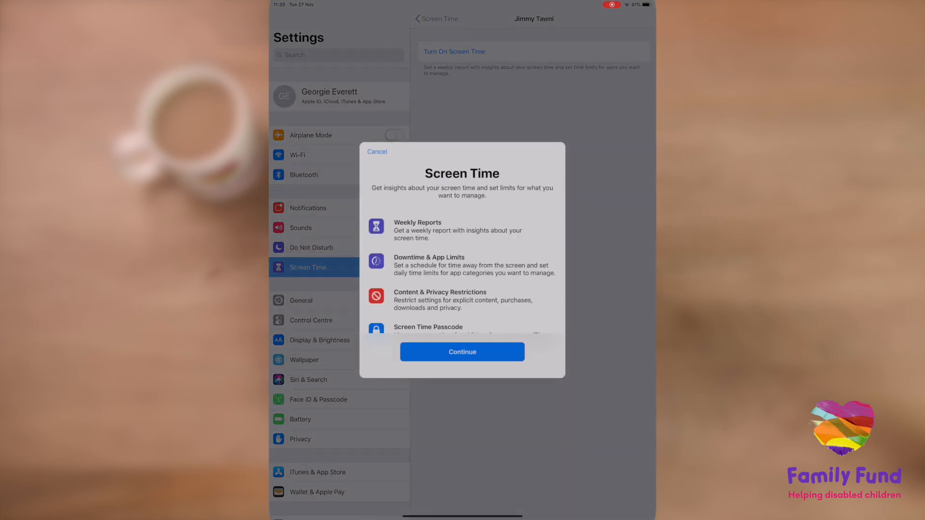
# Step: Complete the Screen Time setup screens, accepting downtime and content & privacy steps, so Screen Time is on
pyautogui.click(462, 352)
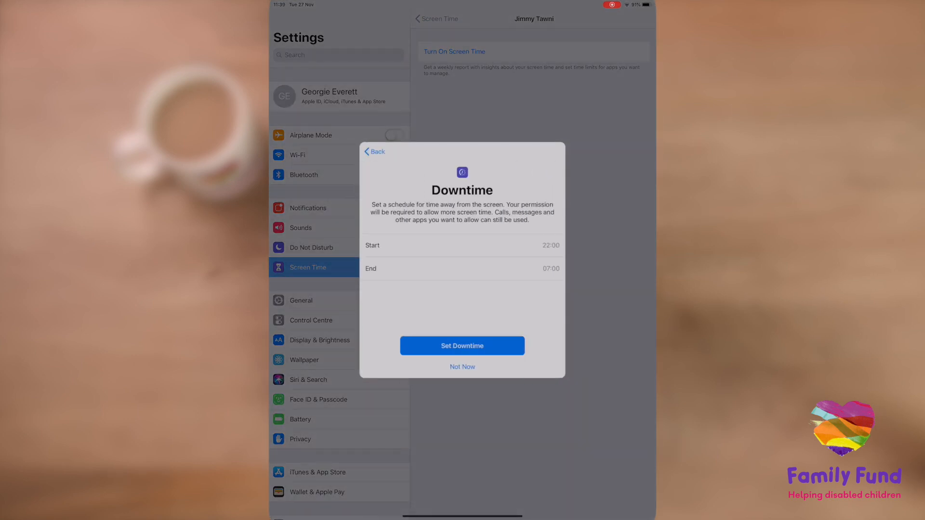
pyautogui.click(464, 245)
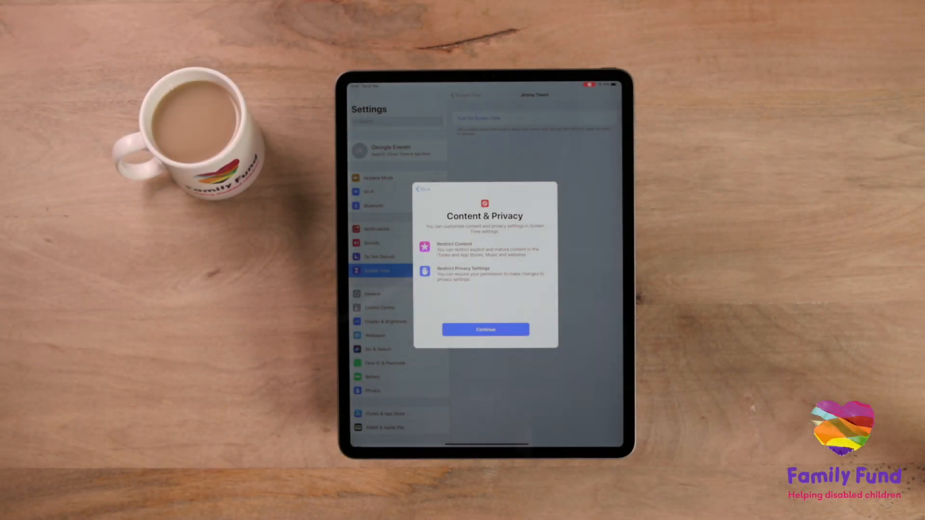
pyautogui.click(484, 329)
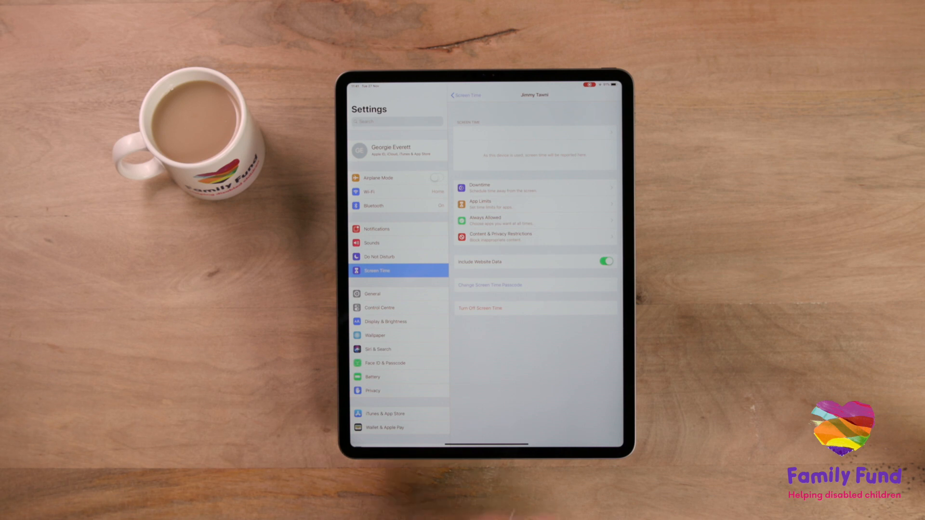
# Step: Enable Block At Downtime on Jimmy's 19:00 to 07:00 downtime schedule
pyautogui.click(490, 286)
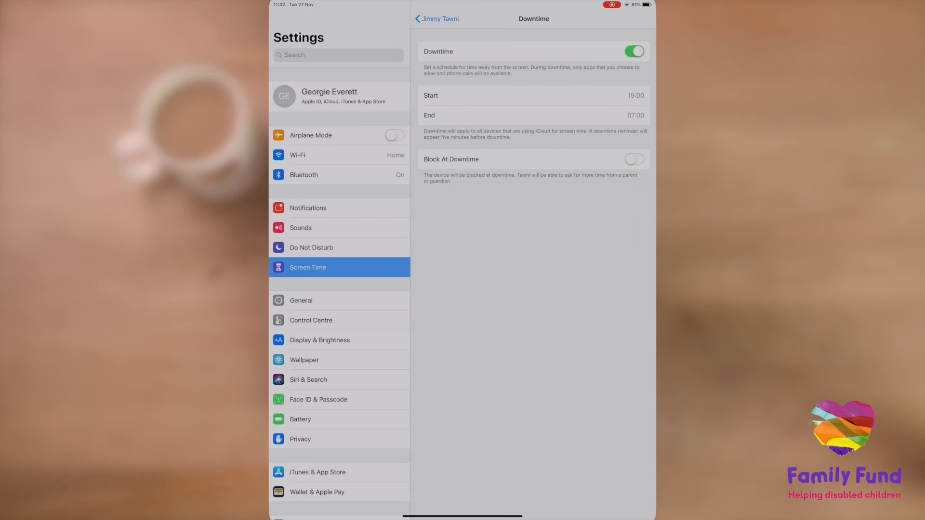
pyautogui.click(634, 159)
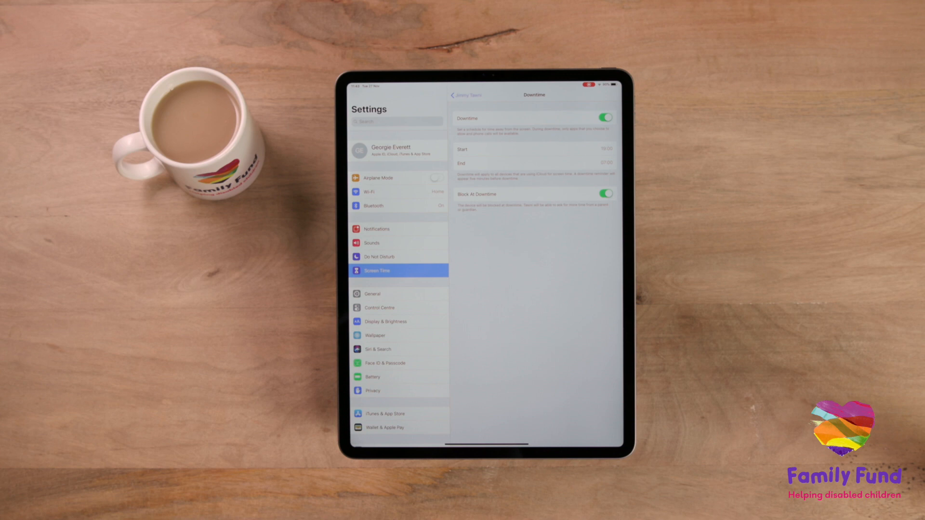
# Step: Add a one-hour Social Networking app limit with Block At End Of Limit enabled
pyautogui.click(465, 96)
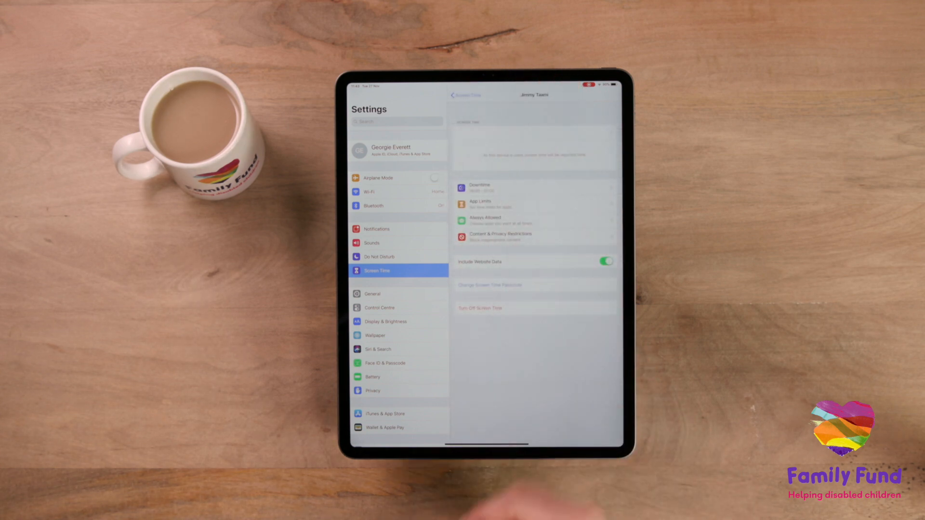
pyautogui.click(490, 204)
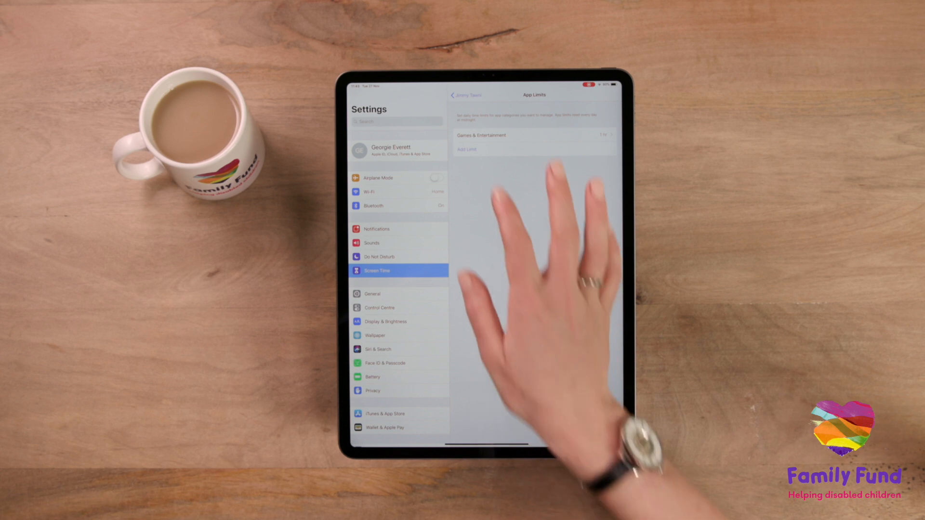
pyautogui.click(467, 149)
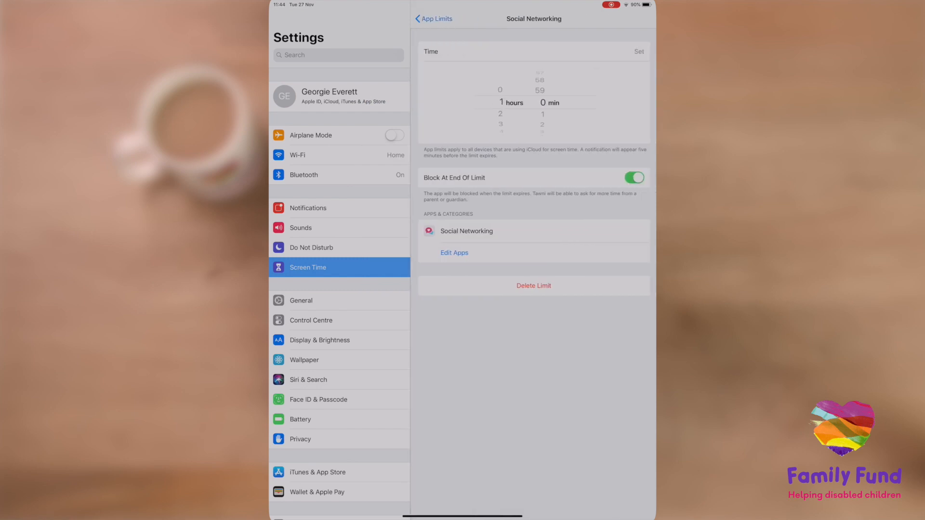
pyautogui.click(638, 51)
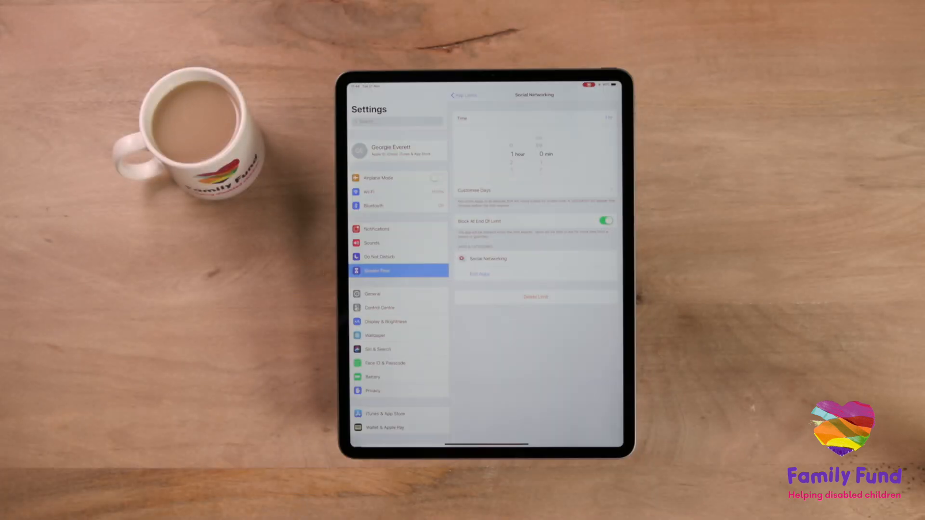
pyautogui.click(463, 96)
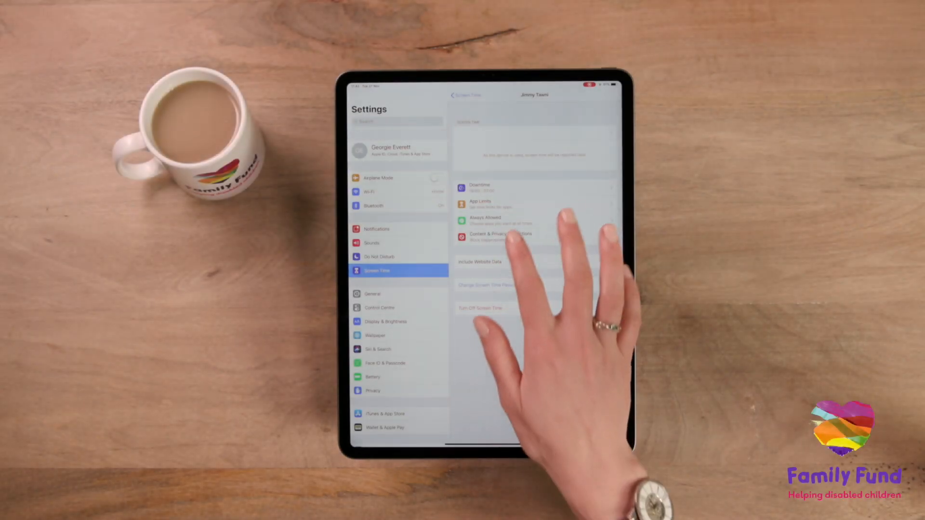
pyautogui.click(501, 237)
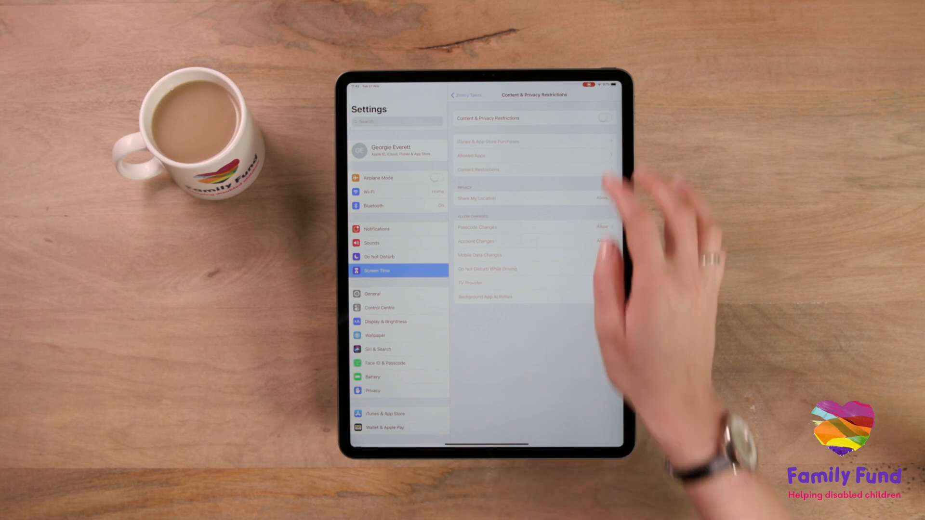
pyautogui.click(605, 118)
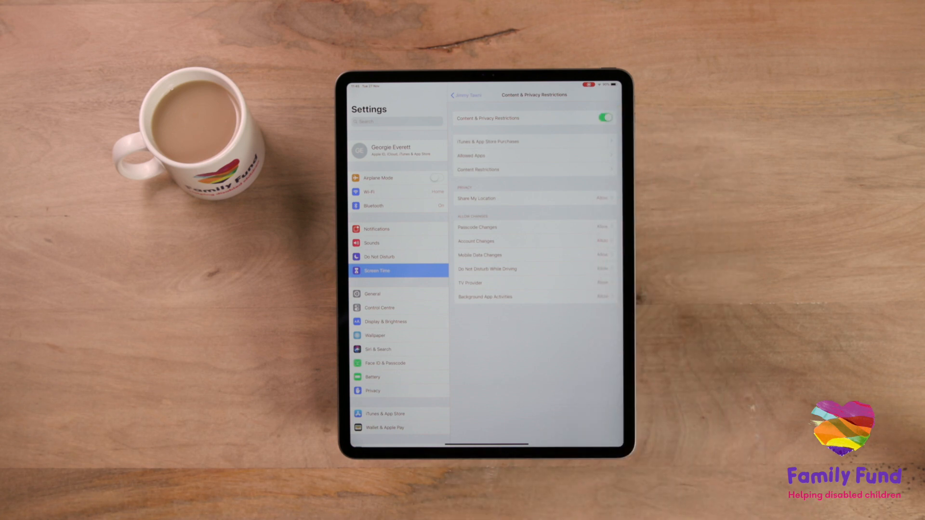